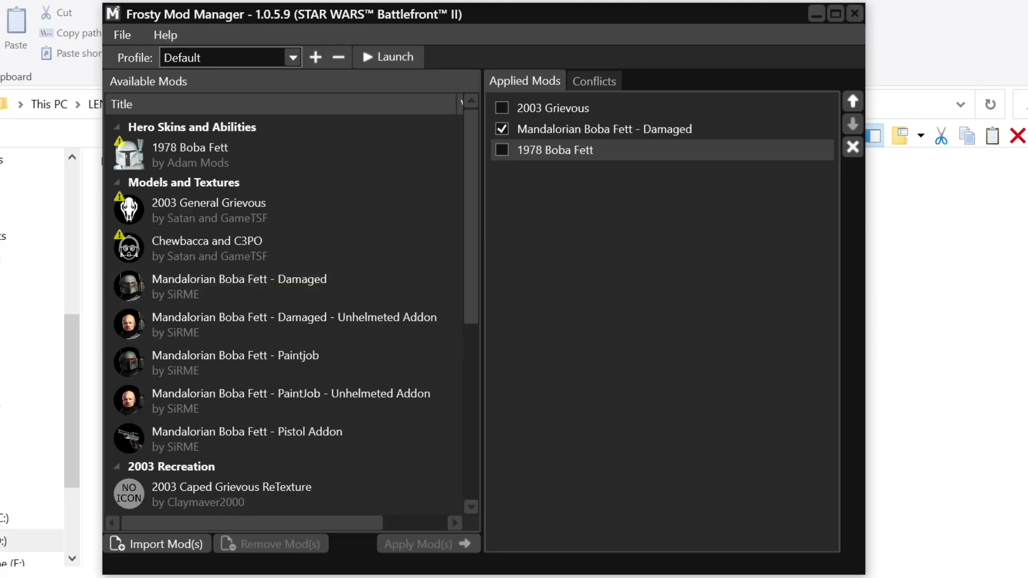
- Launch Battlefront II from Frosty with the Mandalorian Boba Fett - Damaged mod applied
left_click(386, 57)
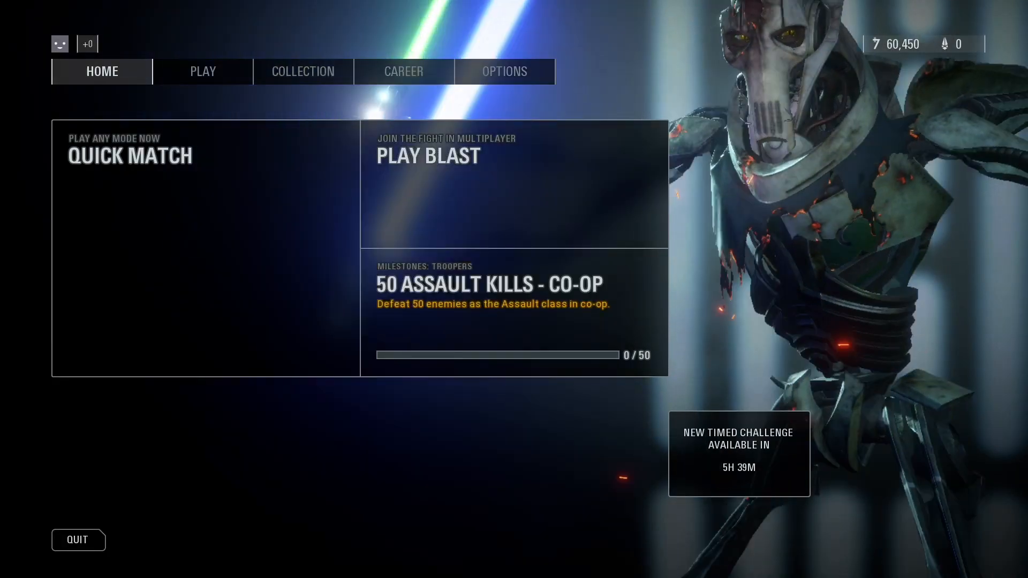
- View Boba Fett in the Collection heroes grid to check his current look
left_click(302, 71)
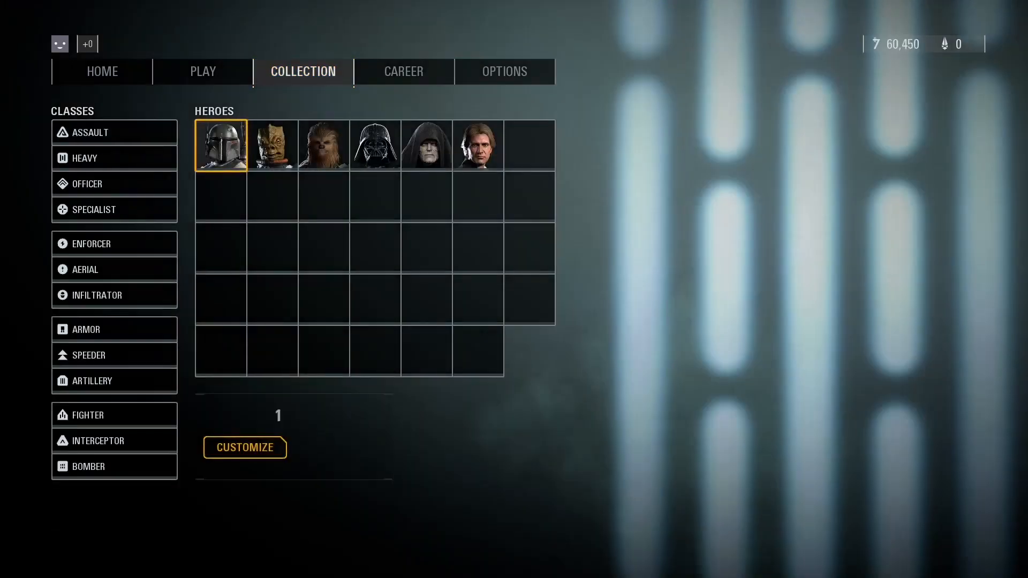
left_click(245, 447)
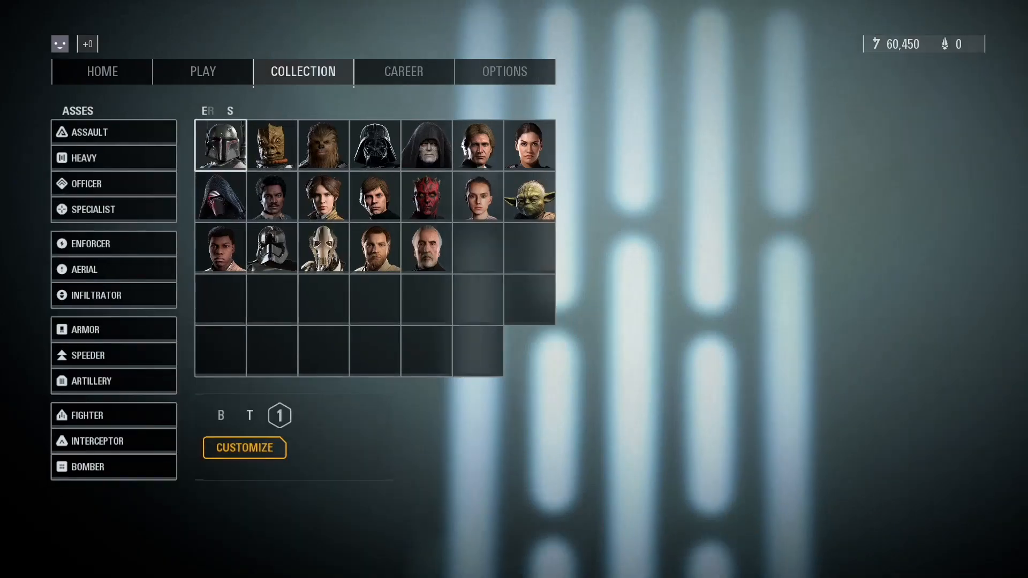
left_click(220, 144)
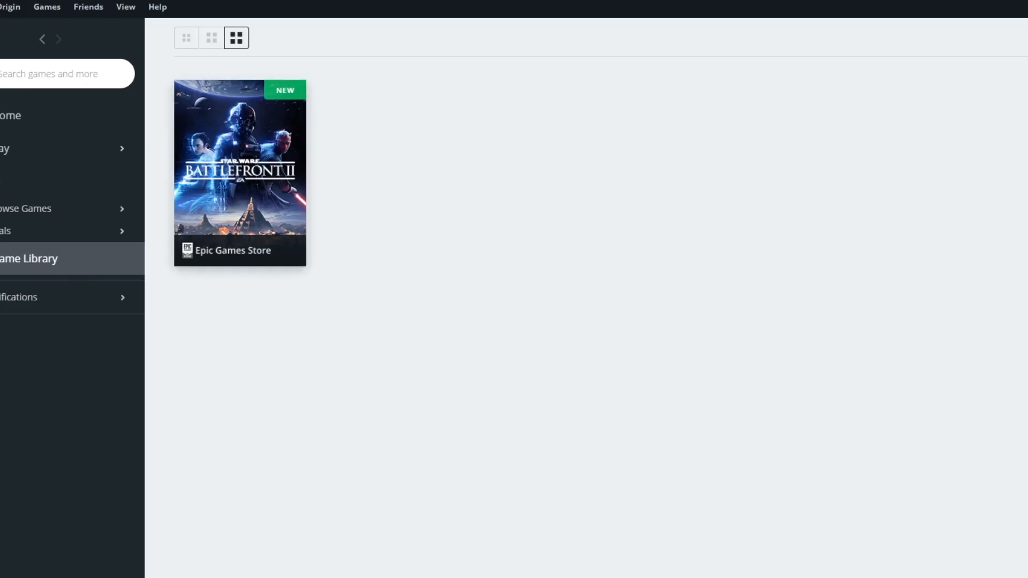
- Enter -datapath "" as Battlefront II's command line arguments in Game Properties
right_click(239, 170)
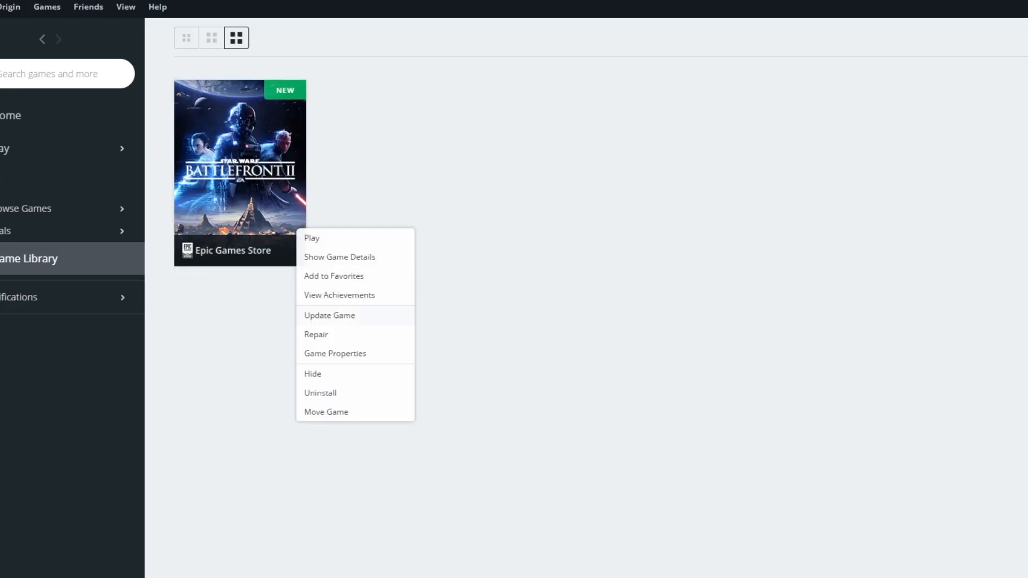
left_click(335, 354)
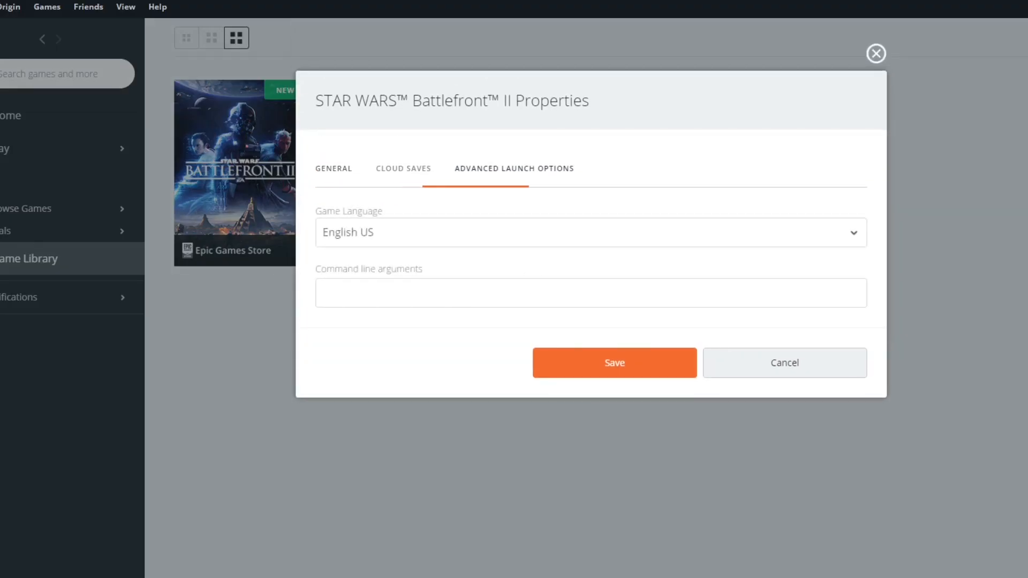
left_click(590, 293)
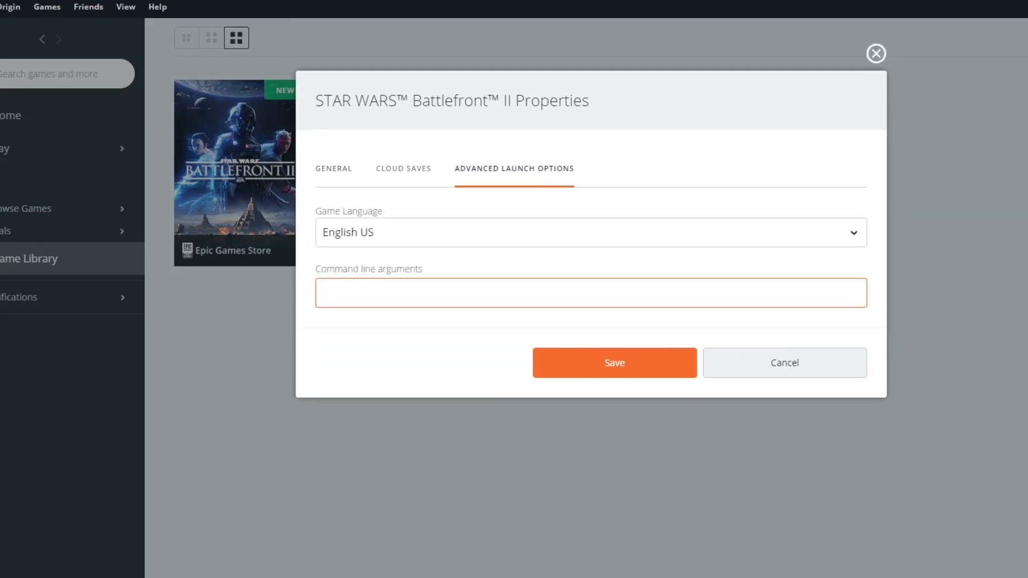
type("-datapath")
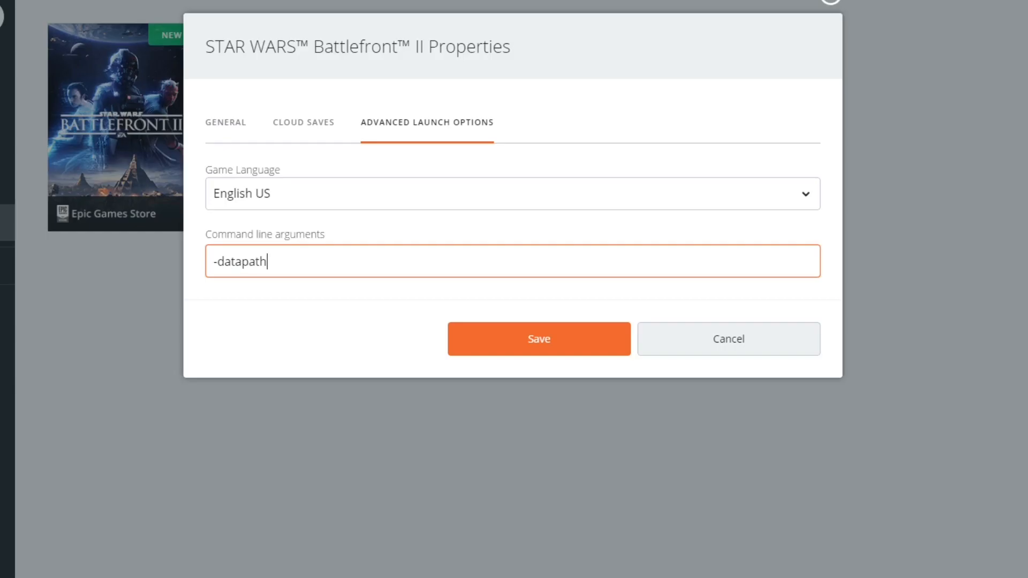
type("\"")
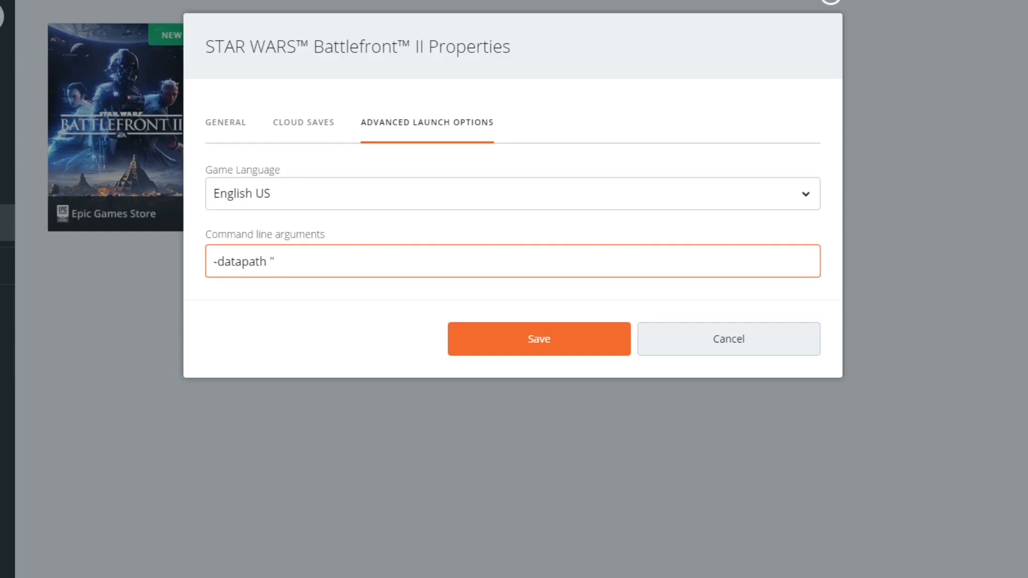
type("\"")
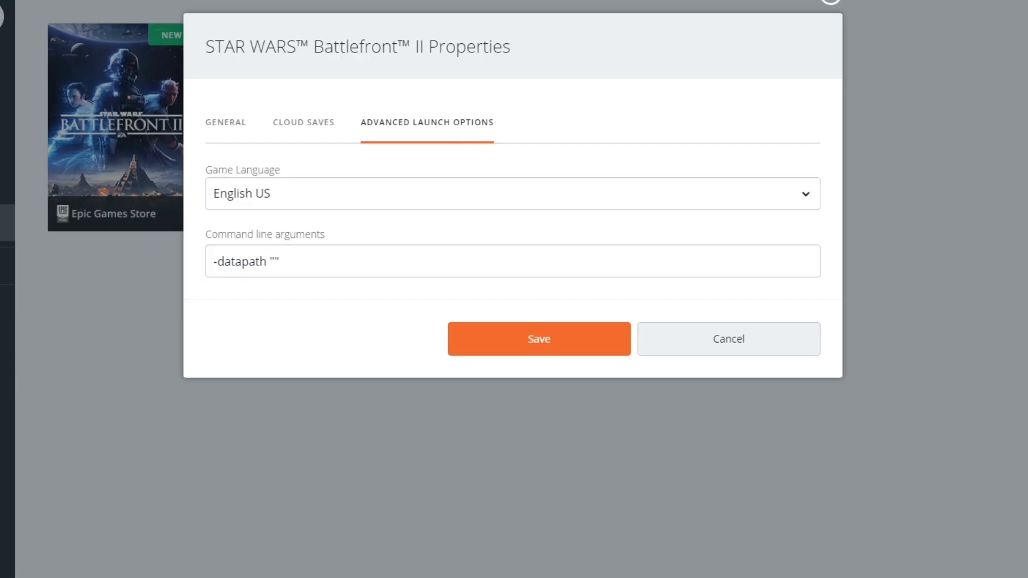
left_click(512, 261)
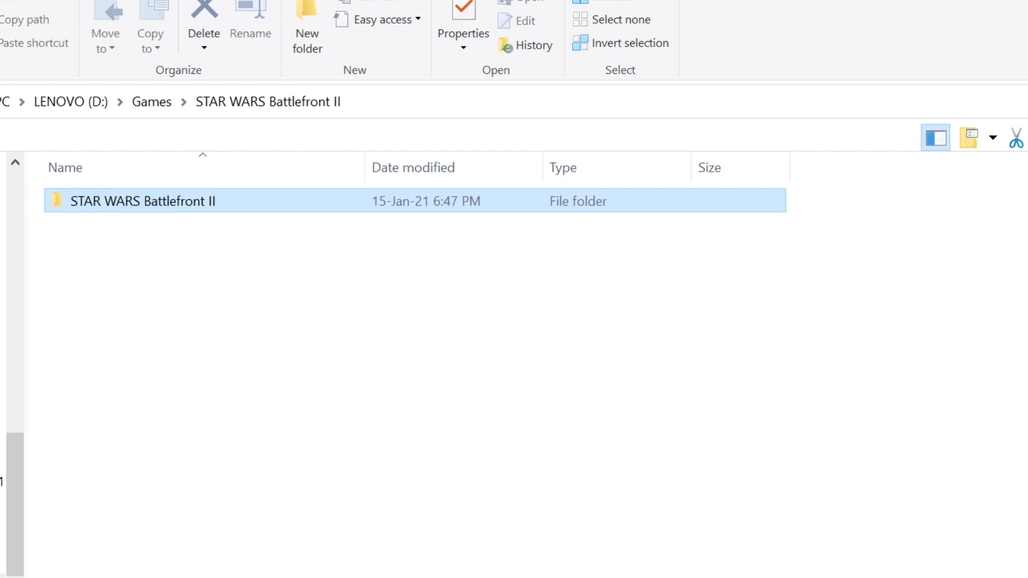
- Navigate into the STAR WARS Battlefront II folder and its ModData subfolder
double_click(143, 201)
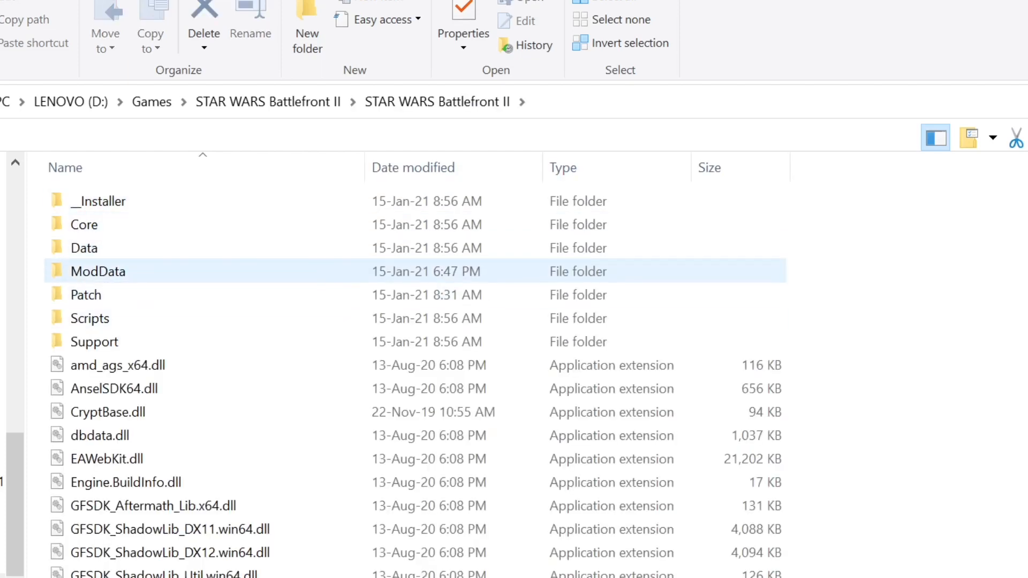
mouse_move(85, 295)
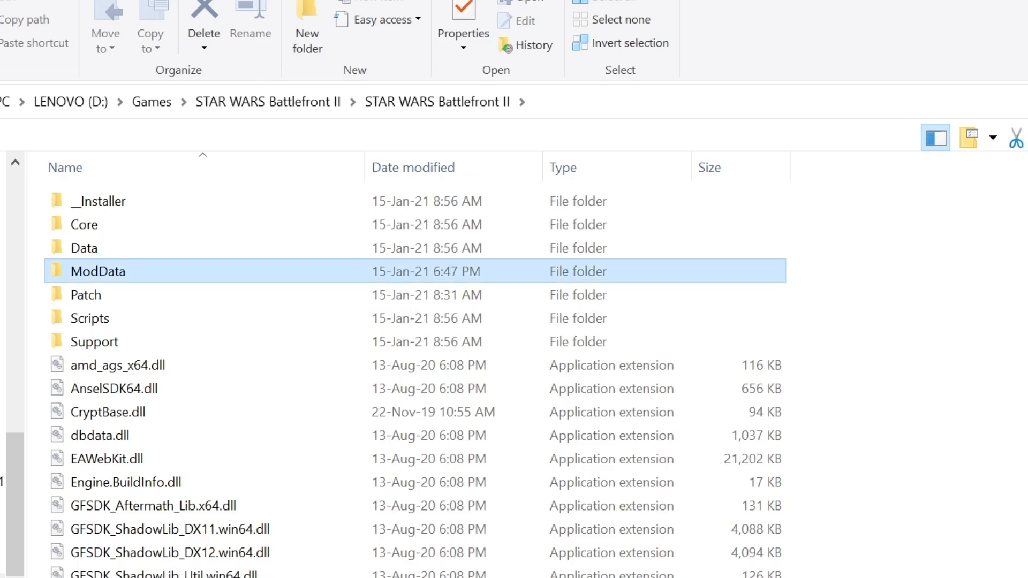
double_click(98, 271)
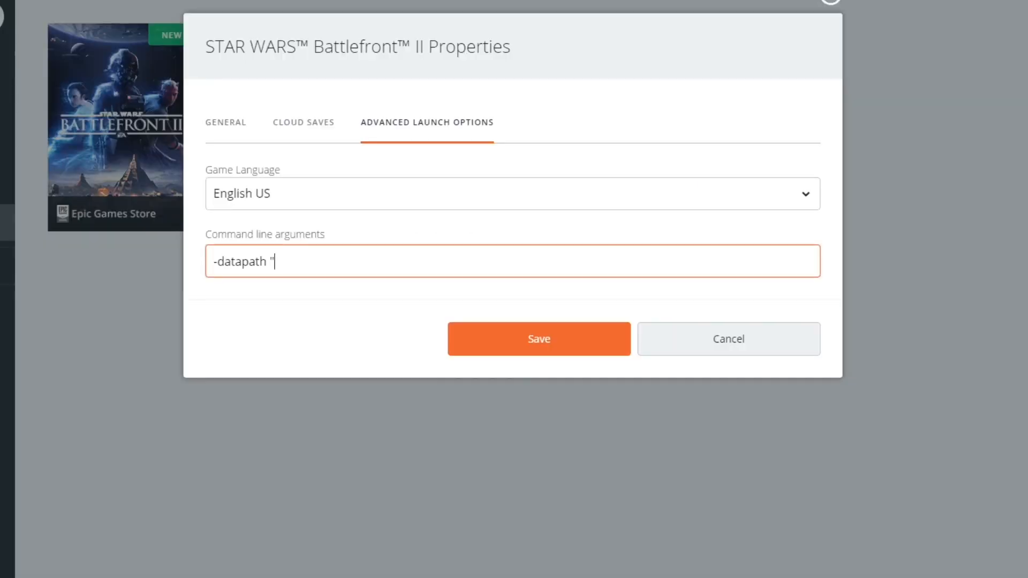
- Put the ModData path D:\Program Files\Origin Games\Battlefront II\STAR WARS Battlefront II\ModData inside the quotes and adjust its drive part
type("D:\\Program Files\\Origin Games\\Battlefront II\\STAR WARS Battlefront II\\ModData\"")
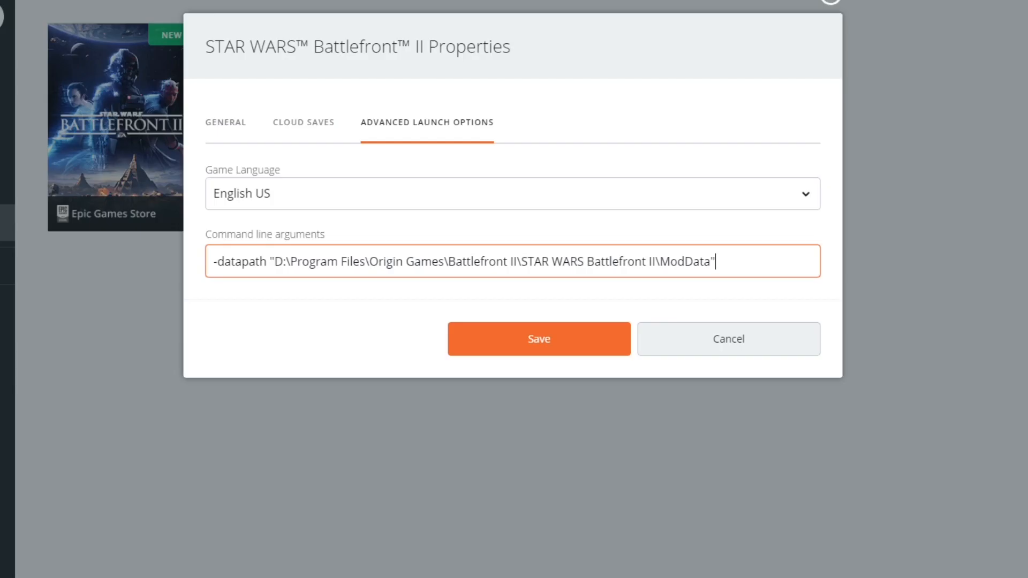
double_click(277, 261)
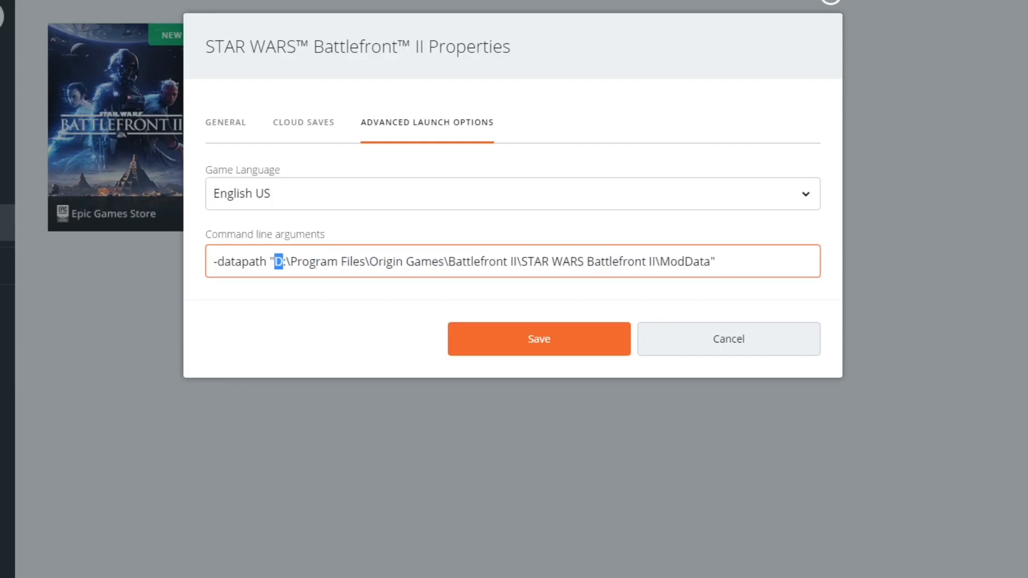
left_click_drag(278, 261, 447, 261)
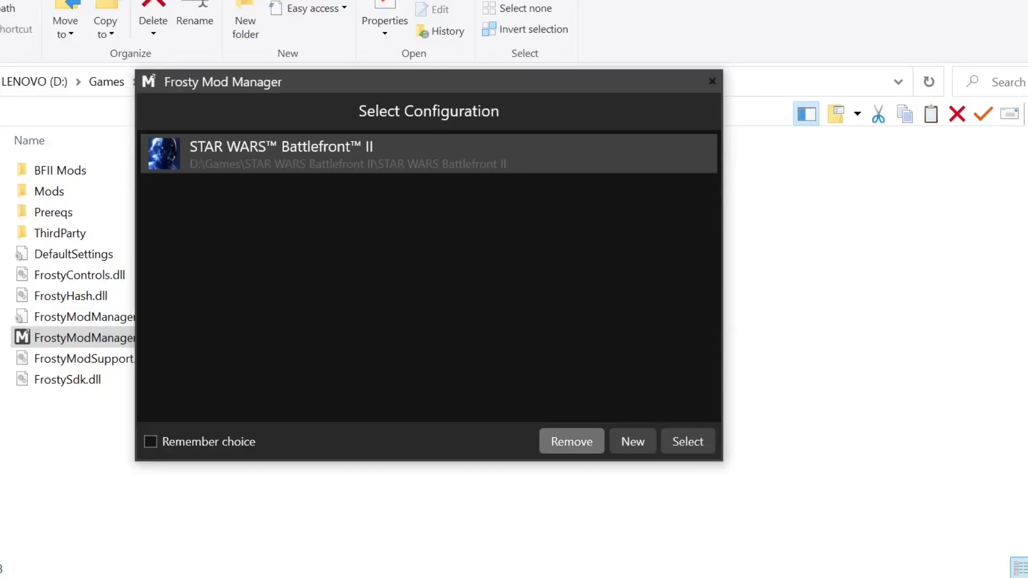
- Replace the Battlefront II configuration with a new one from starwarsbattlefrontii.exe and select it
left_click(571, 442)
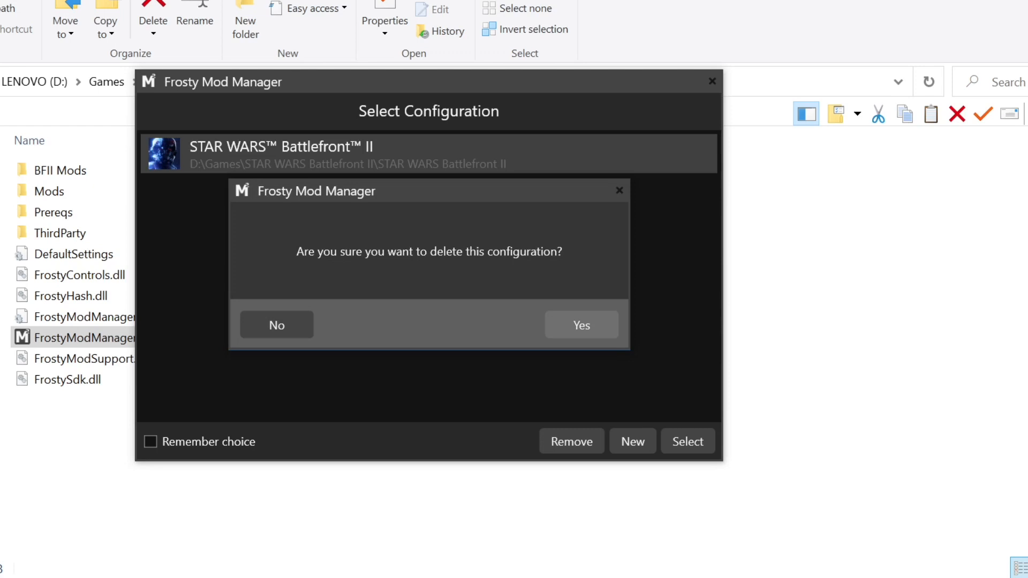
left_click(579, 325)
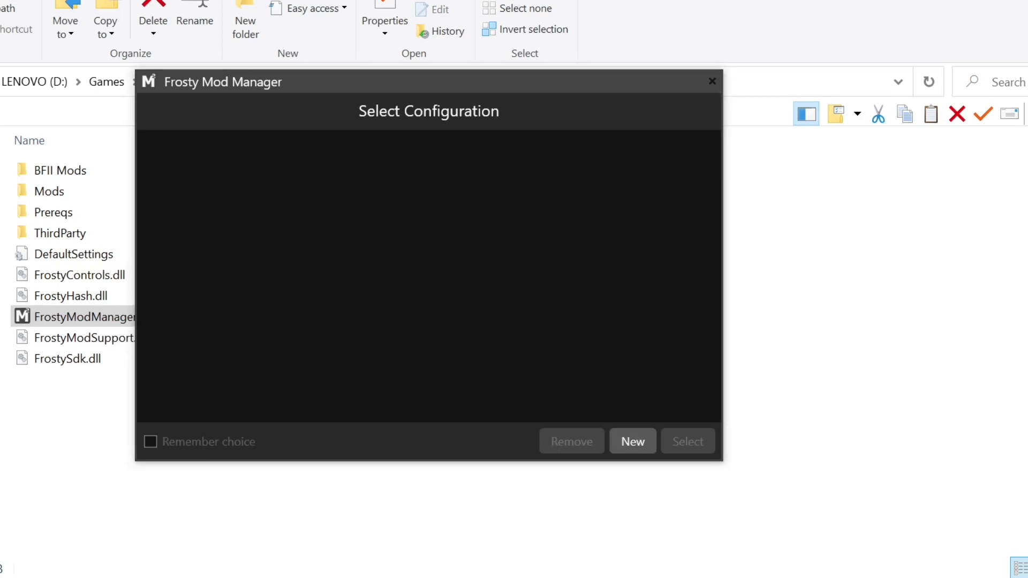
left_click(631, 440)
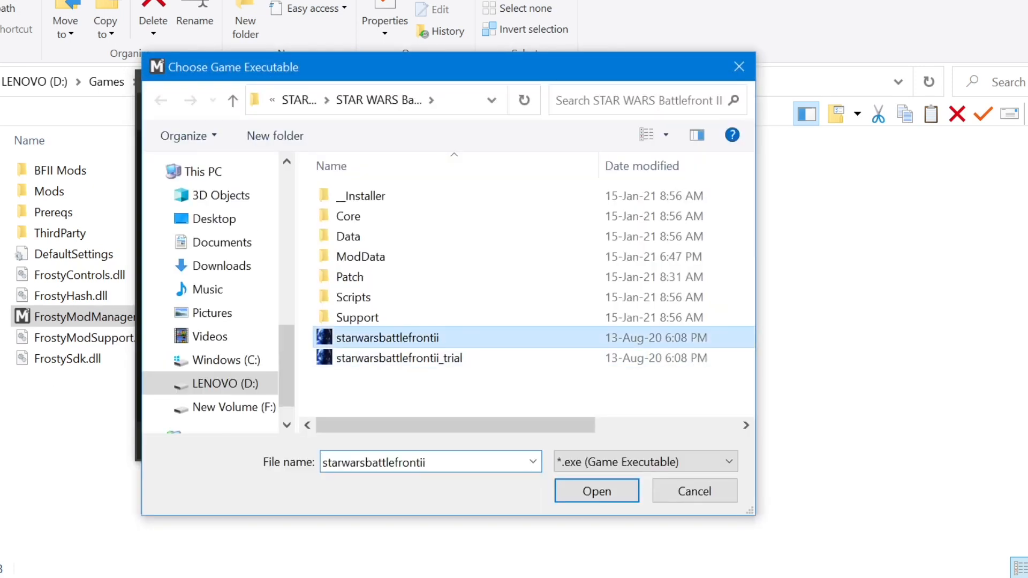
left_click(596, 491)
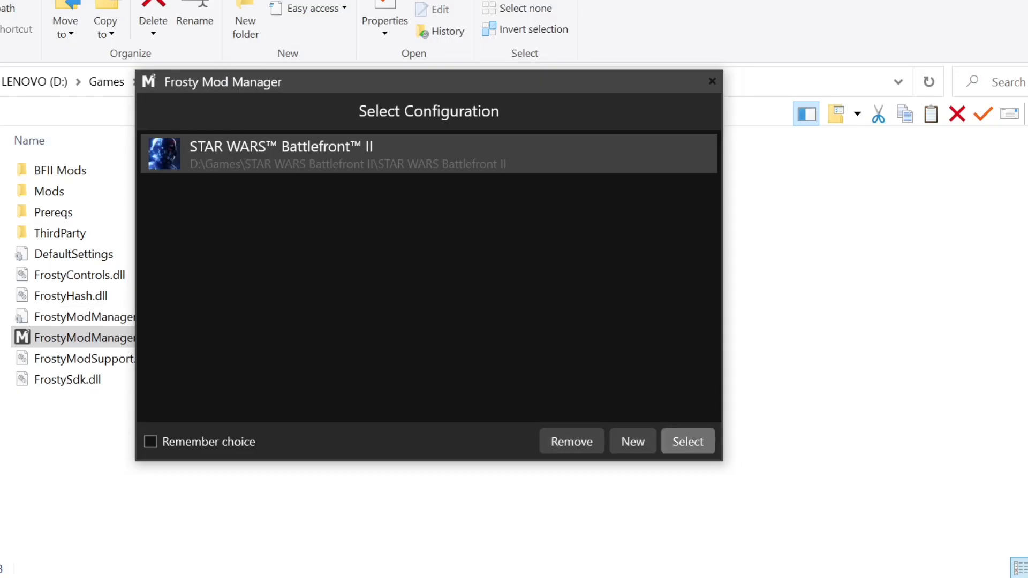
left_click(687, 440)
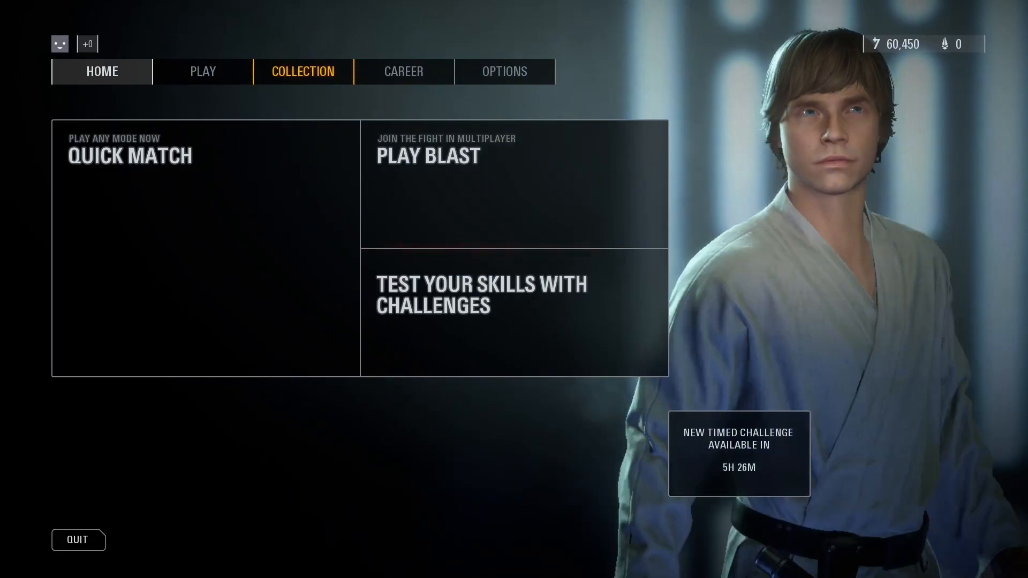
- Open Boba Fett's hero details from the Collection heroes list to see the damaged armour
left_click(302, 71)
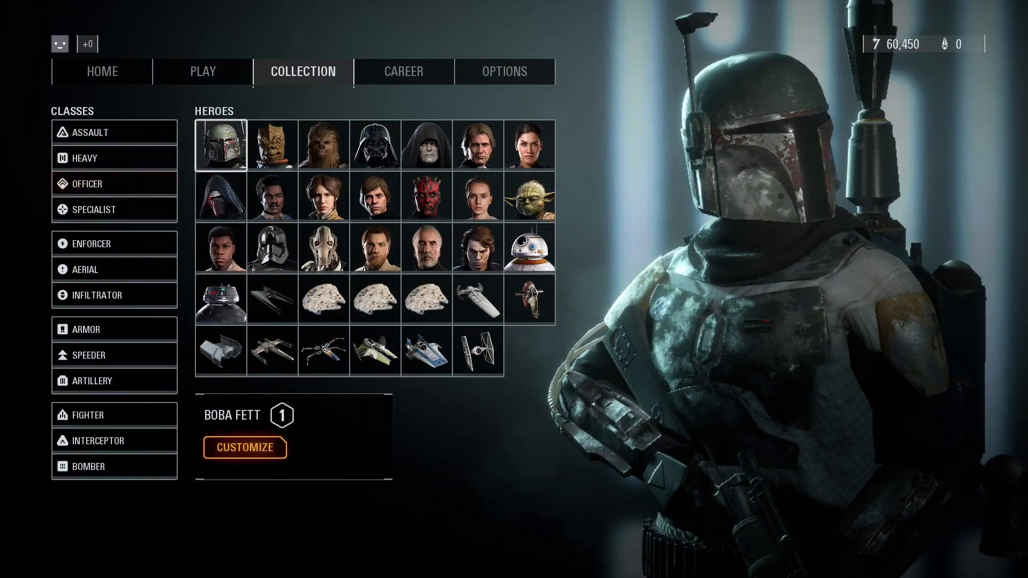
left_click(245, 448)
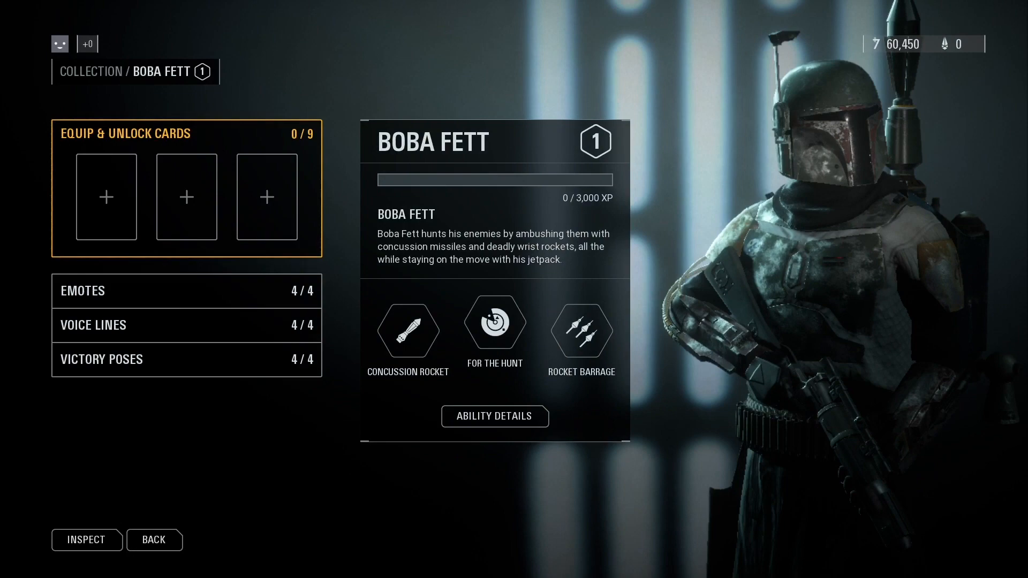